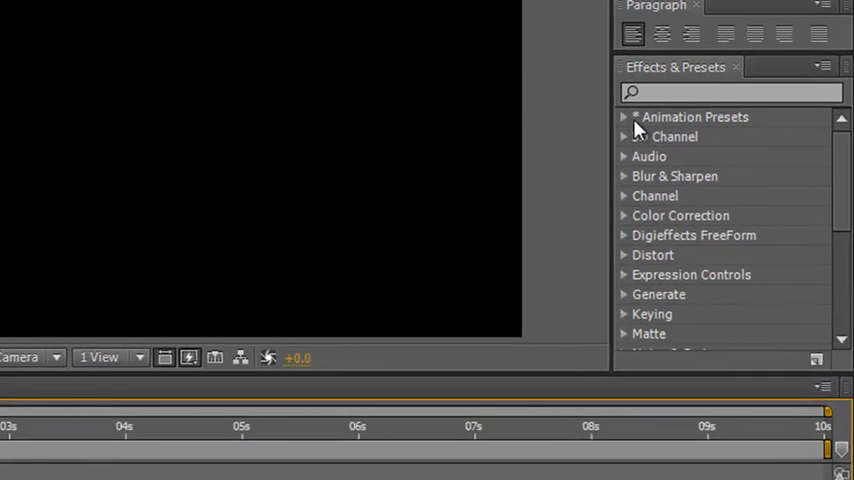
- Activate the Effects & Presets panel and open its options menu to reach Browse Presets
click(624, 117)
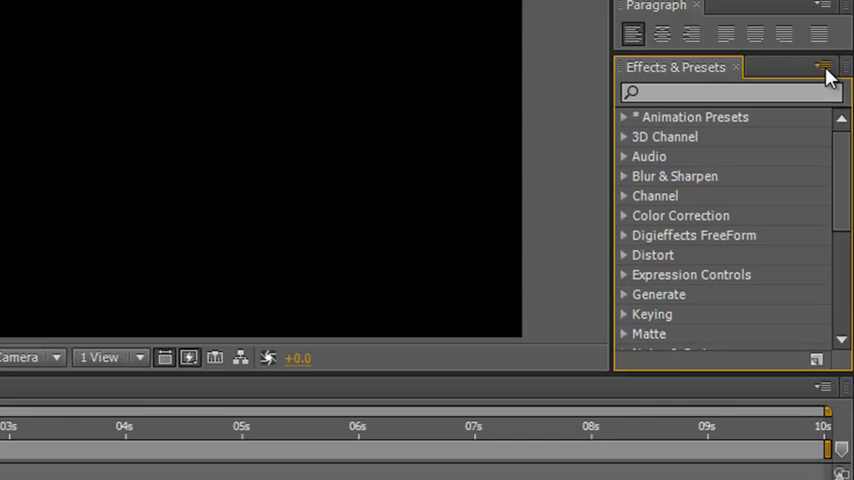
click(822, 67)
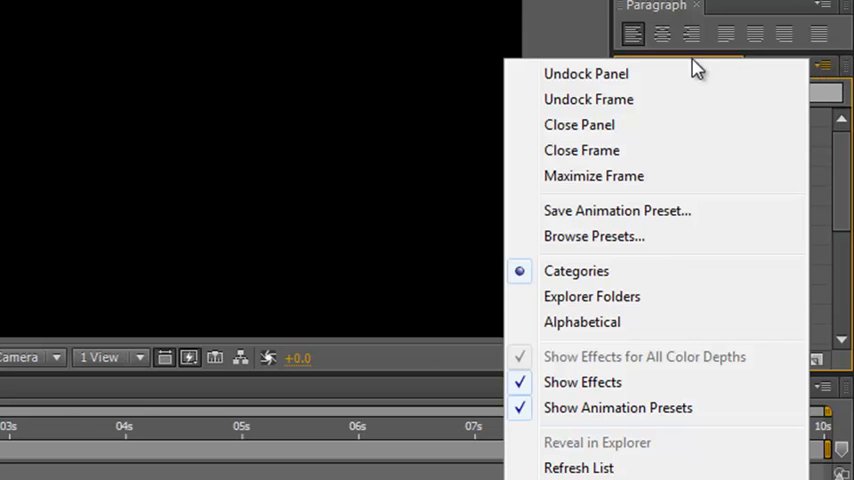
mouse_move(594, 236)
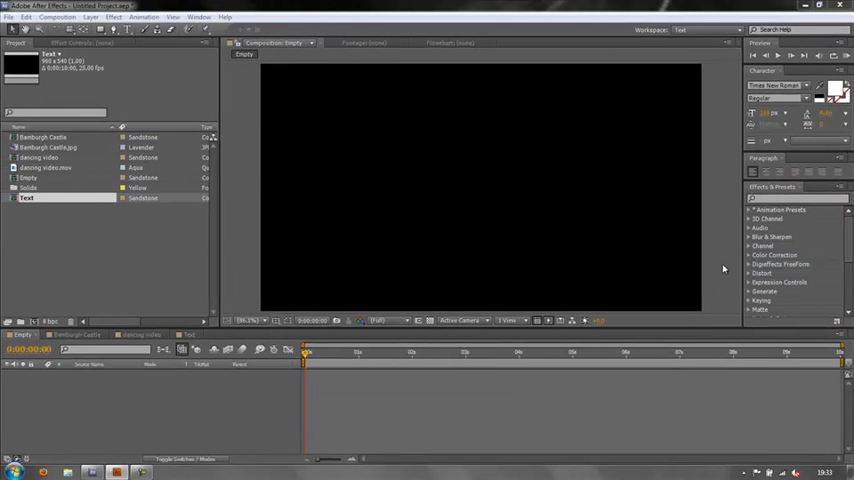
mouse_move(184, 417)
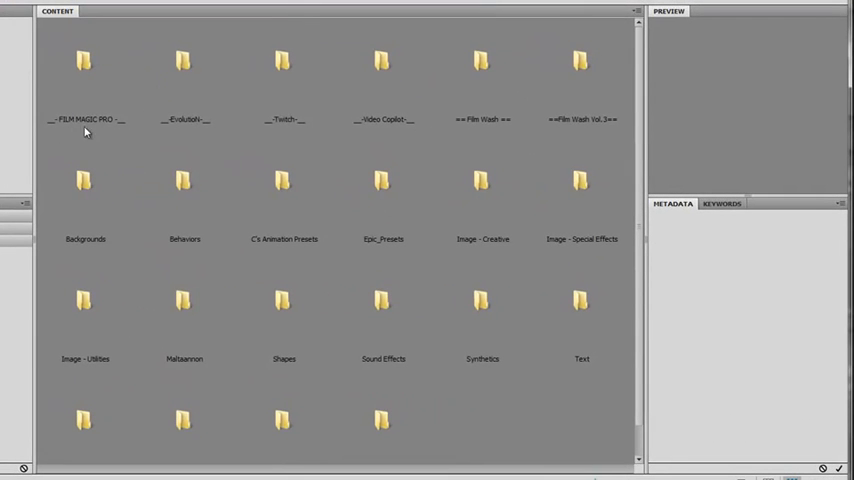
mouse_move(542, 85)
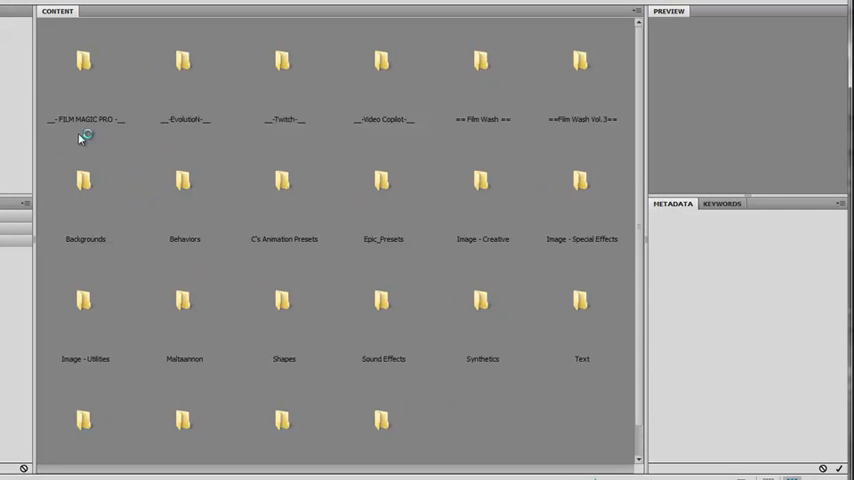
mouse_move(608, 128)
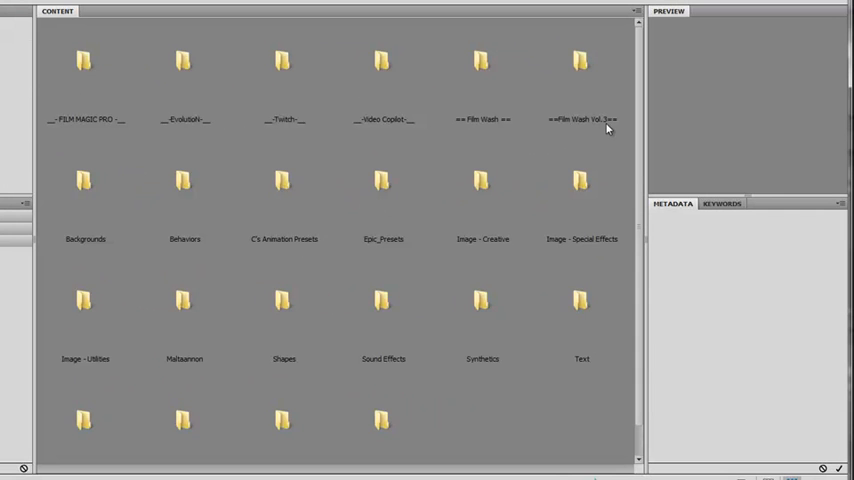
mouse_move(367, 135)
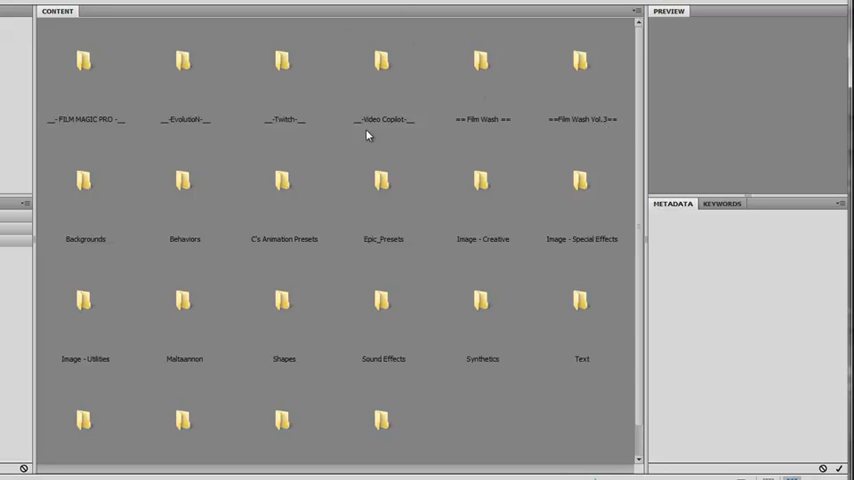
mouse_move(400, 132)
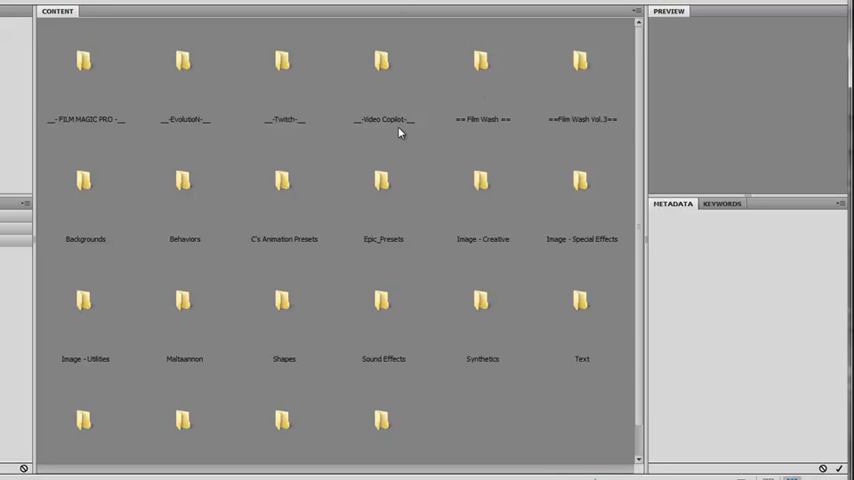
mouse_move(435, 287)
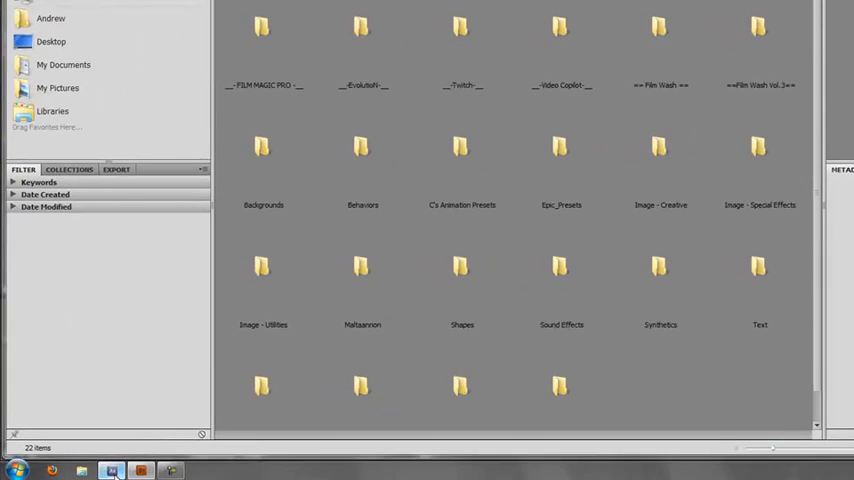
- Bring the Adobe Bridge preset browser window to the front from the taskbar
click(111, 470)
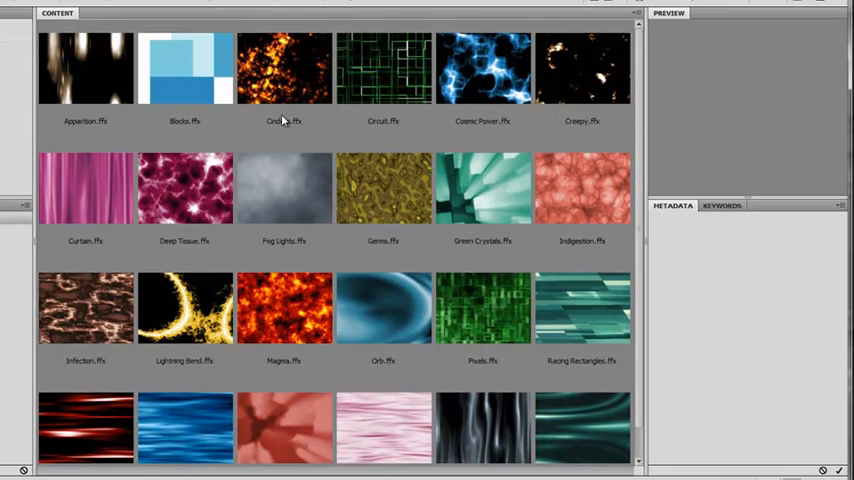
- Preview the Cinders and Indigestion background presets and apply one to the solid
click(284, 69)
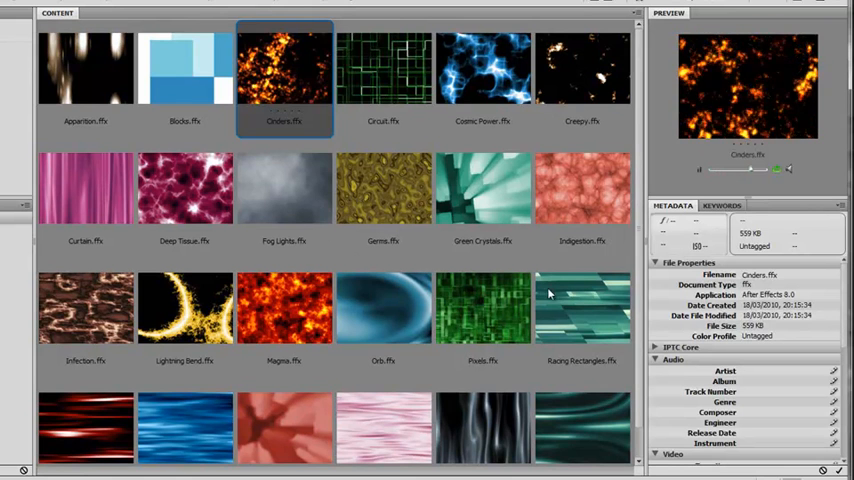
click(582, 190)
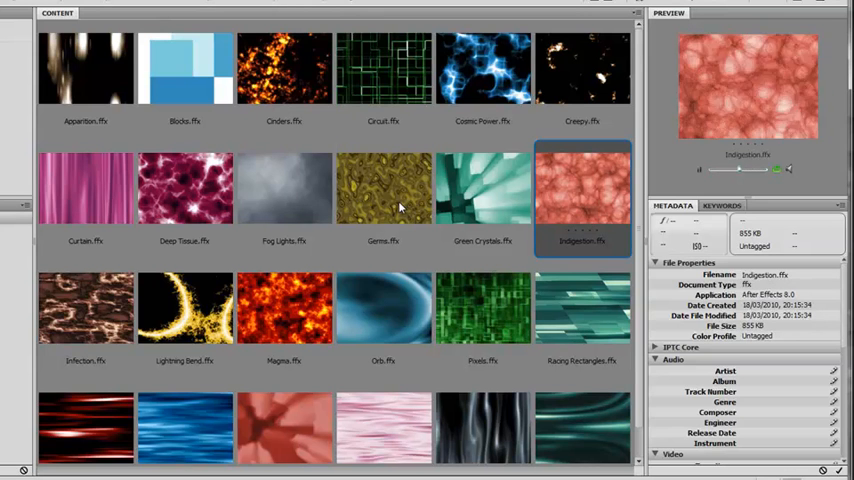
click(383, 190)
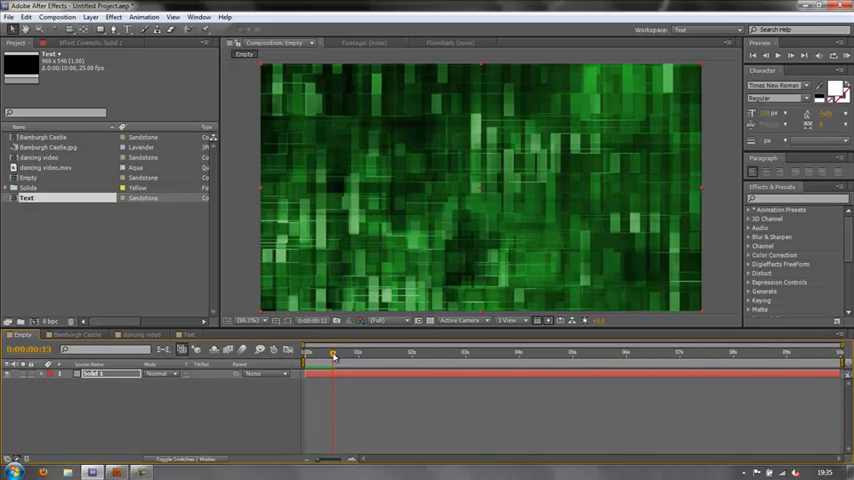
- Scrub the background animation, reveal the solid's keyframed properties with U, and park at about 4 seconds
drag(335, 352, 600, 352)
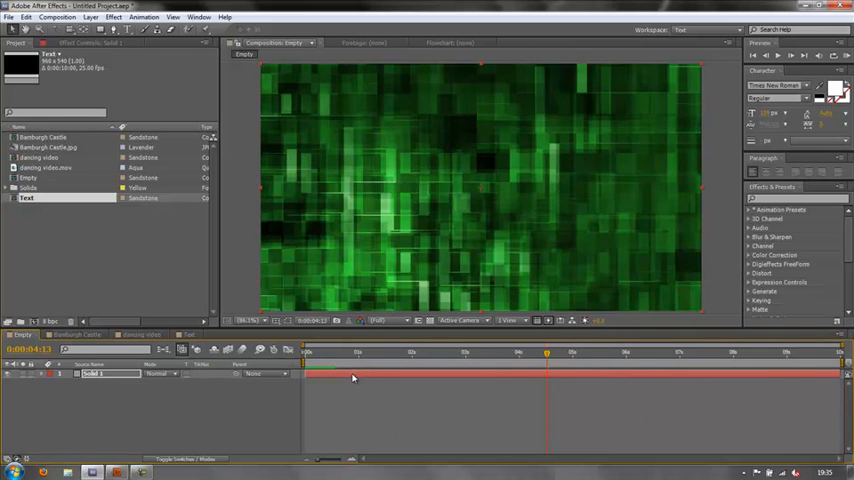
key(u)
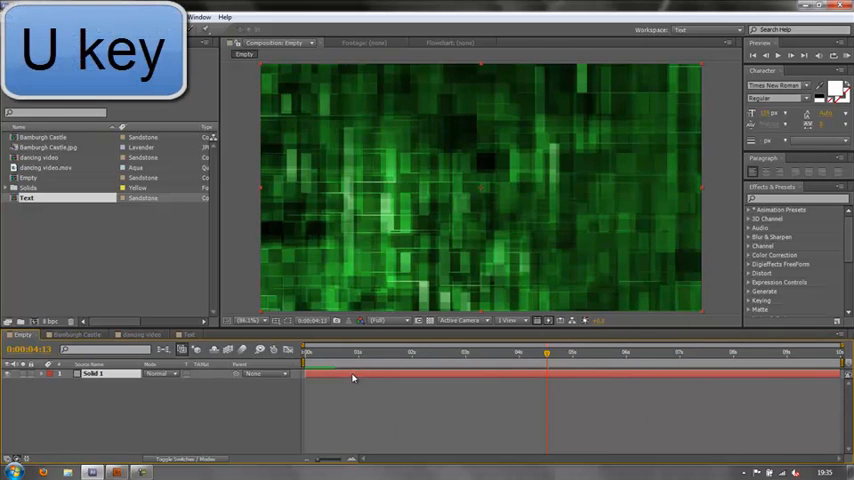
key(u)
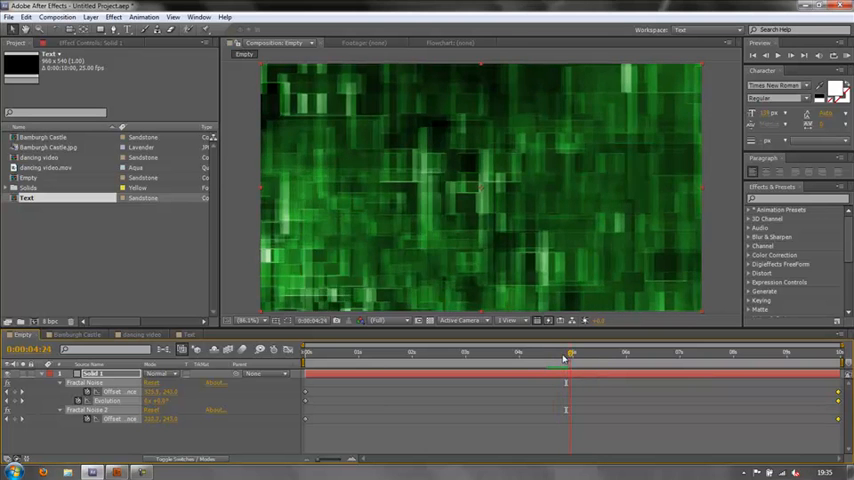
click(558, 352)
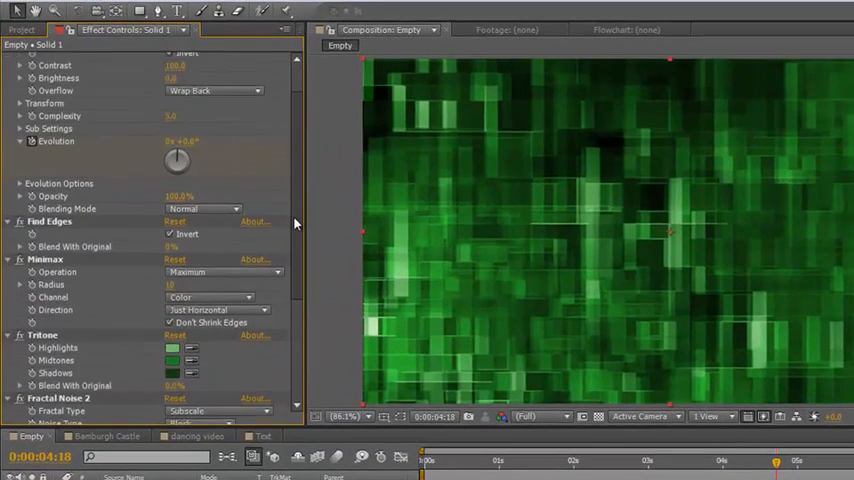
- Set the Tritone effect's midtones to red and highlights to blue
scroll(down, 3)
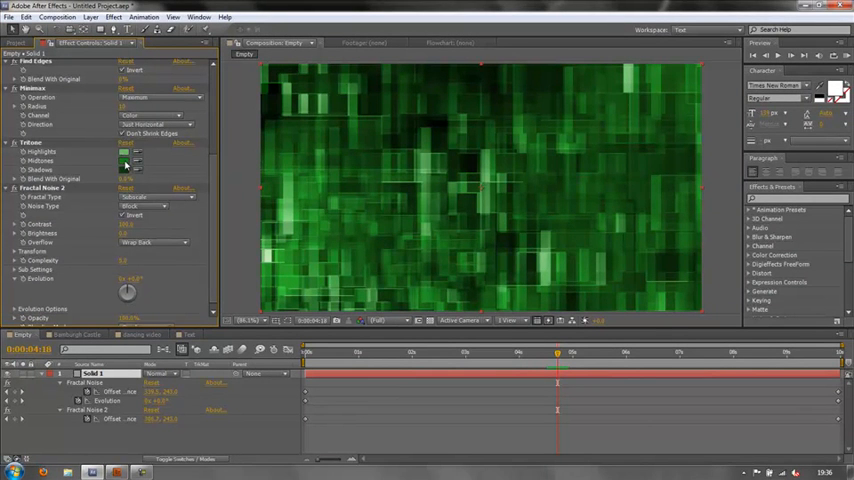
click(124, 165)
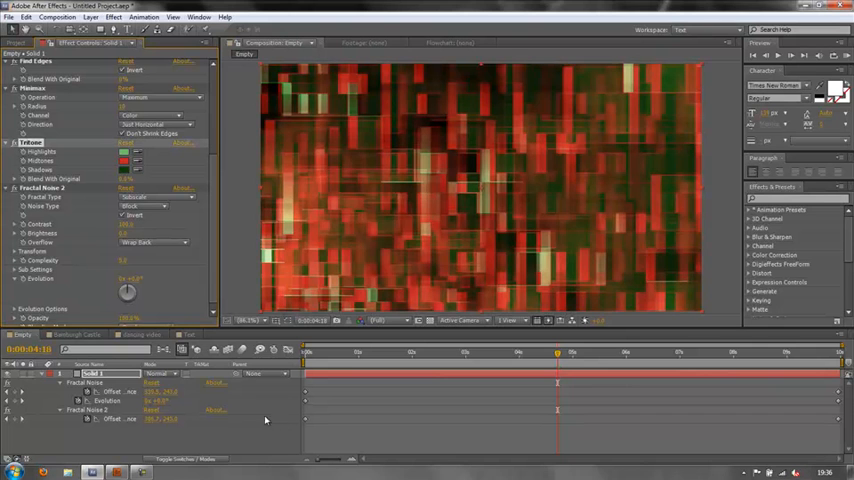
click(124, 152)
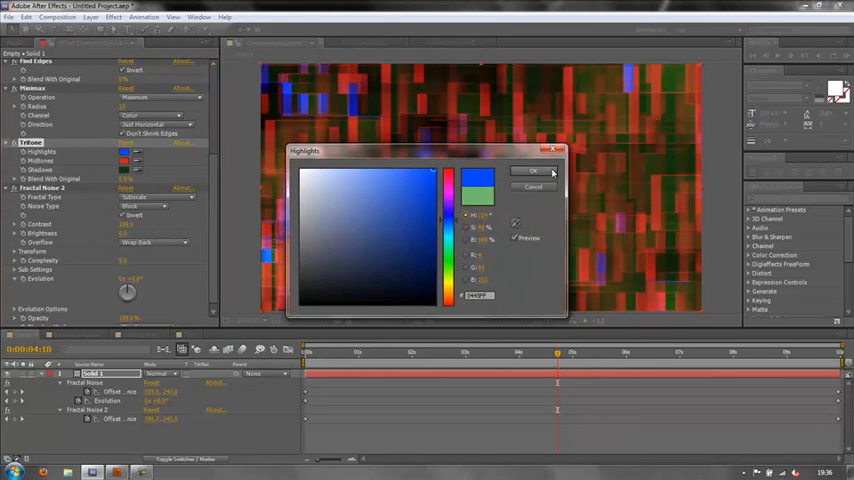
click(534, 170)
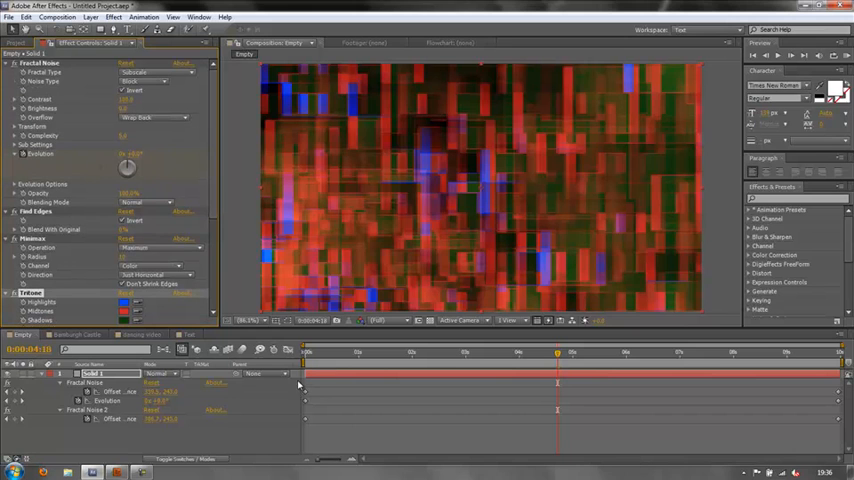
mouse_move(195, 367)
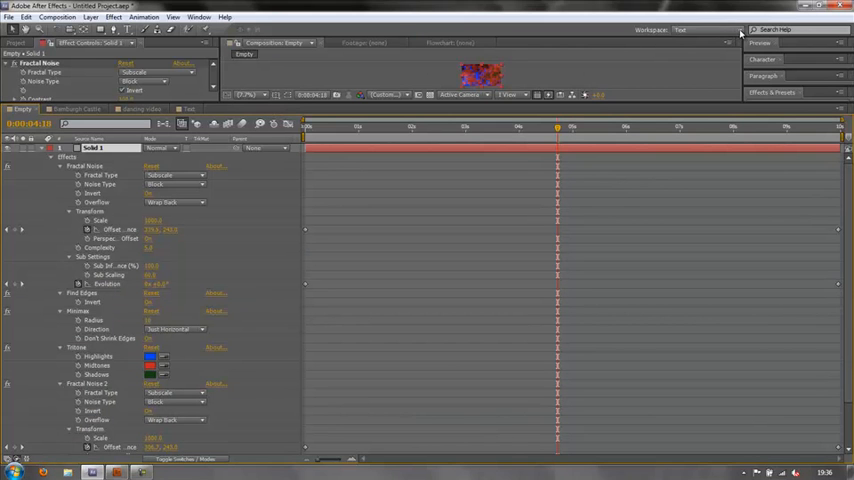
- Reset the Text workspace layout and delete the fractal noise Solid 1 layer
click(708, 29)
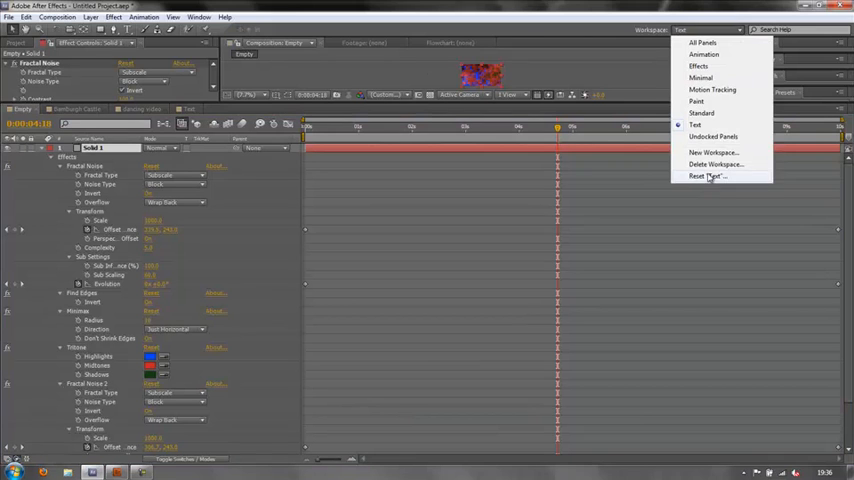
click(708, 176)
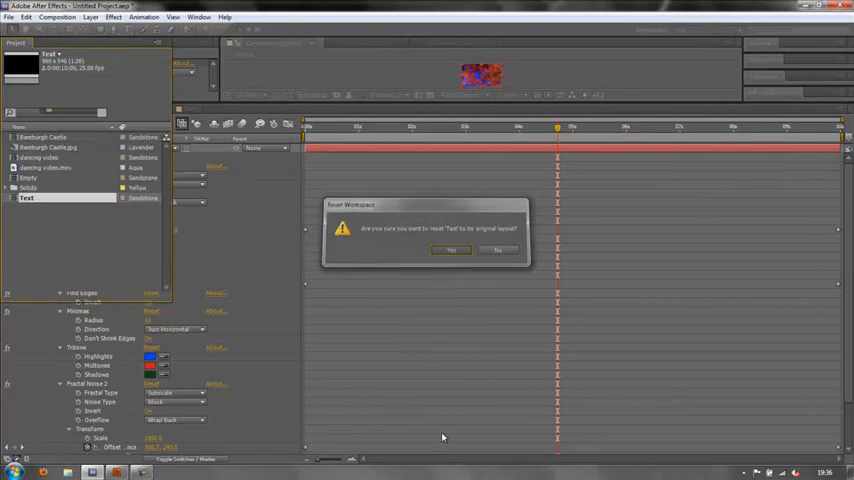
click(451, 249)
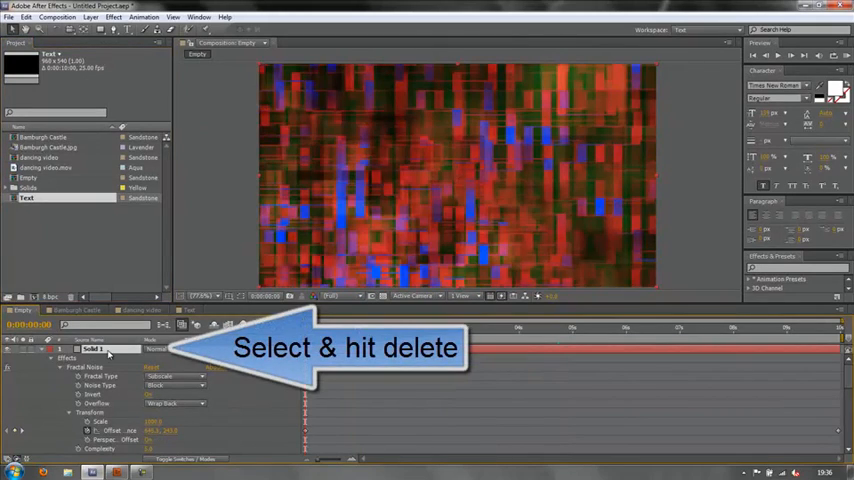
key(Delete)
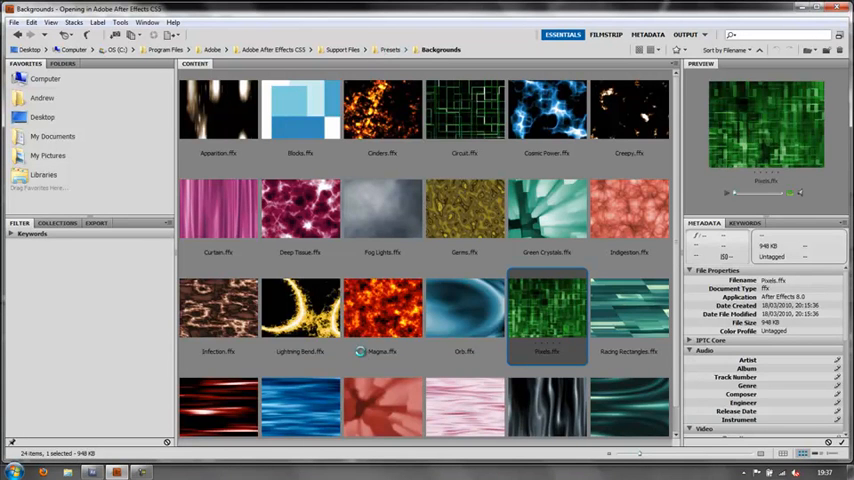
- Navigate Presets > Shapes > Backgrounds, preview Kaleidoscopic, and choose Nerve Net - Circular
click(392, 49)
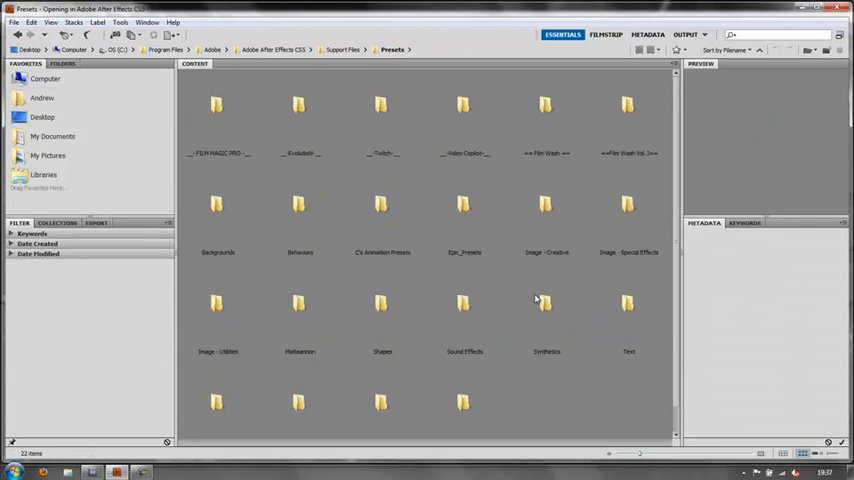
scroll(down, 3)
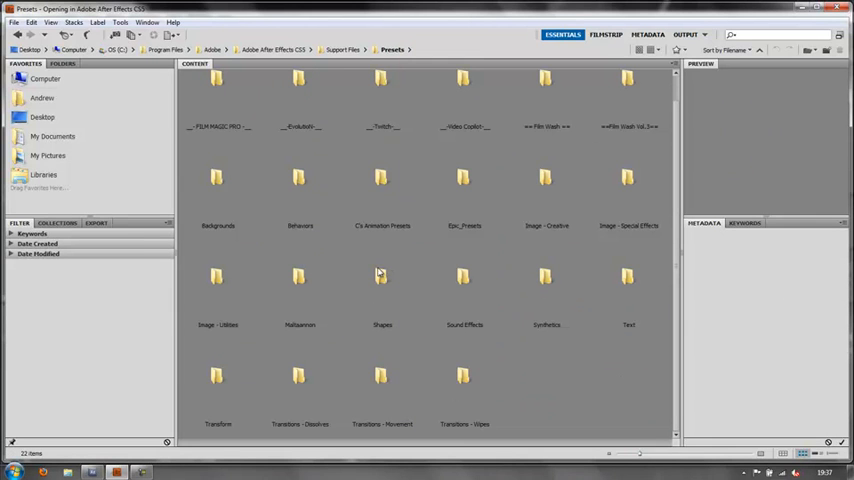
double_click(381, 277)
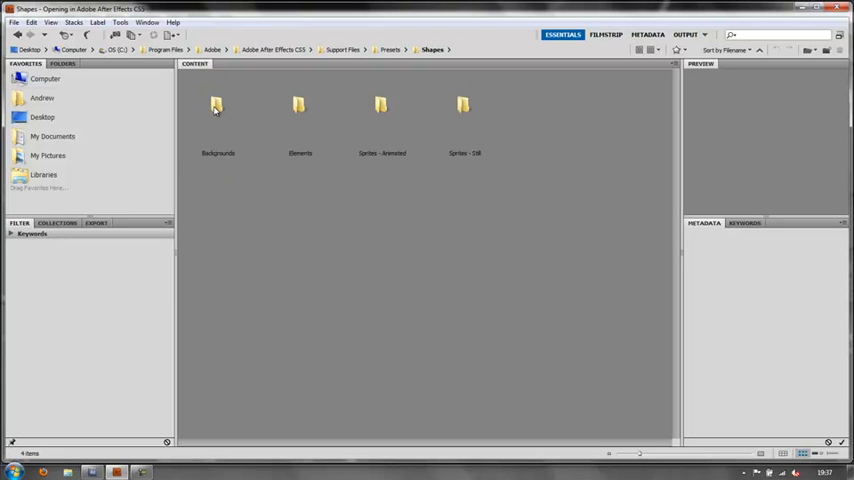
double_click(216, 105)
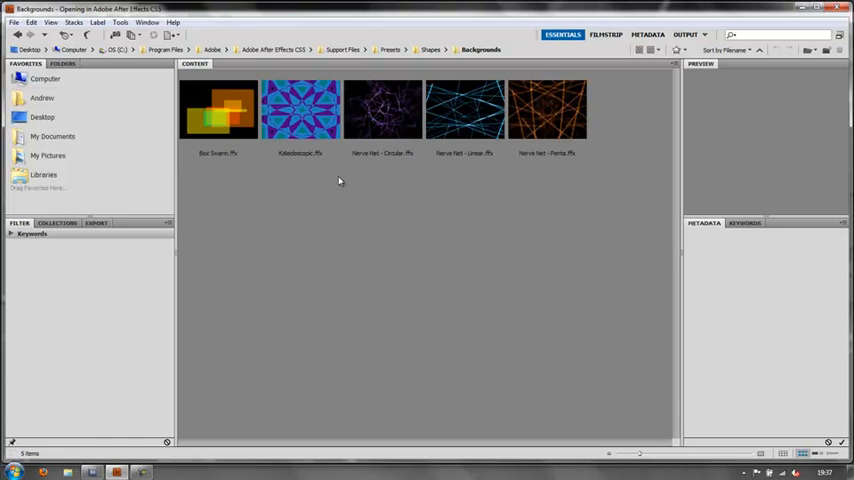
click(300, 108)
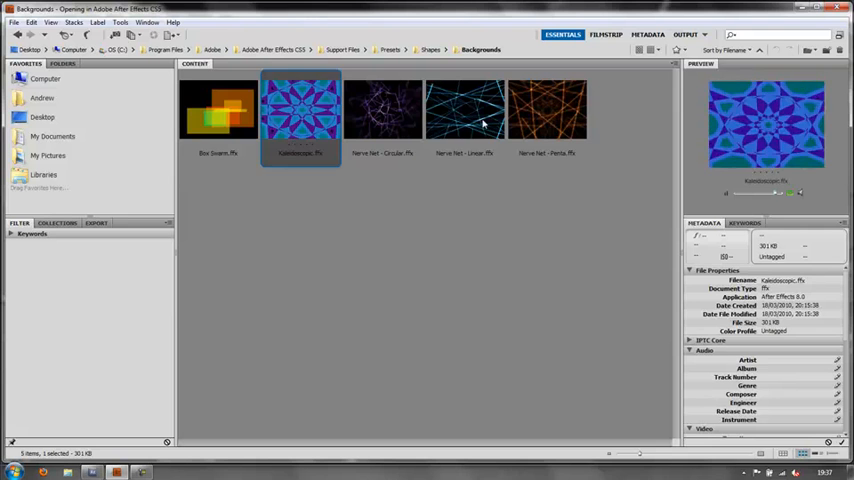
click(383, 110)
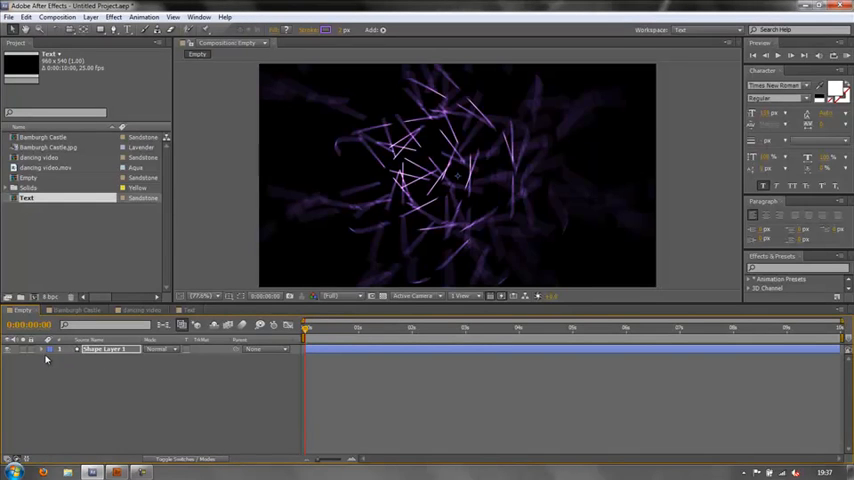
- Expand Shape Layer 1 to inspect its preset effects, then return to Adobe Bridge
click(52, 349)
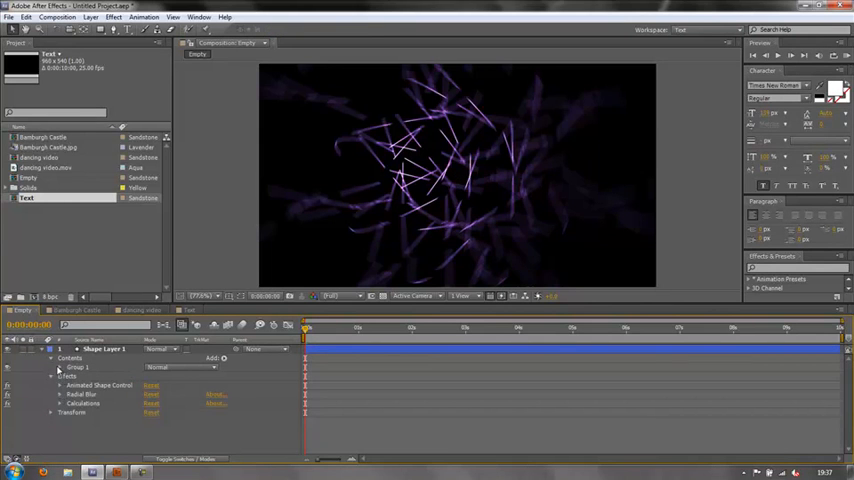
click(60, 367)
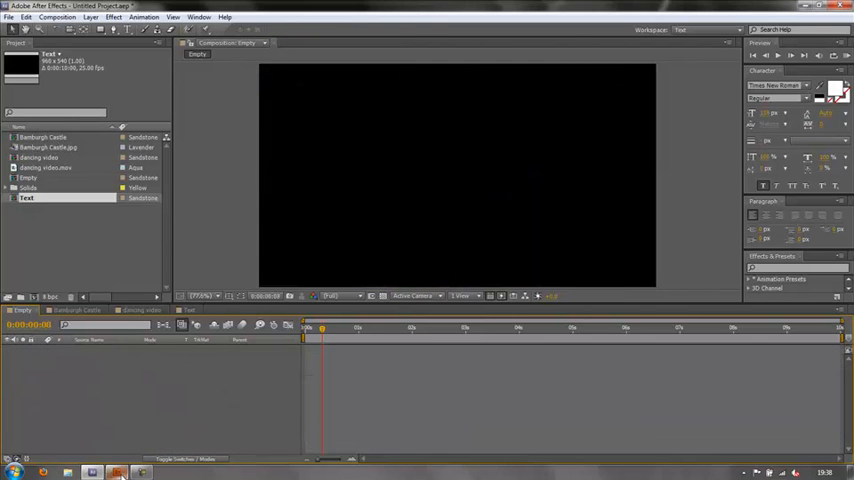
click(116, 471)
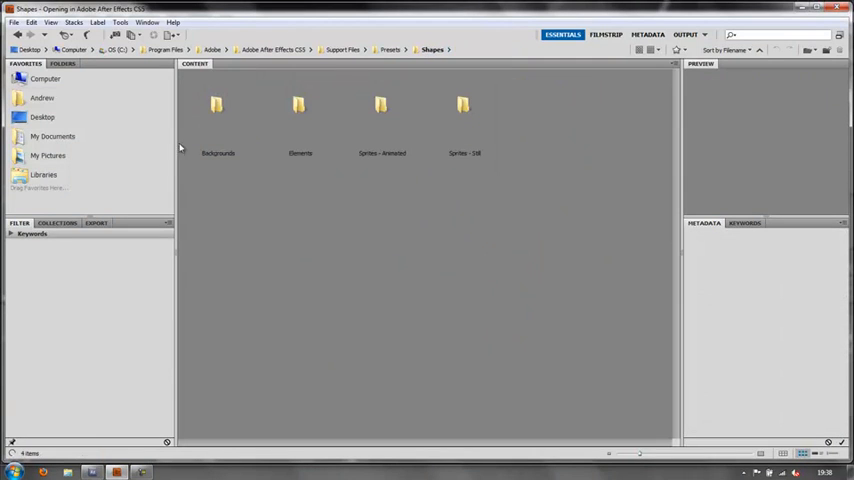
- Open Shapes > Elements, add the dashed rounded-rectangle preset, and go back to the main Presets folder
click(299, 110)
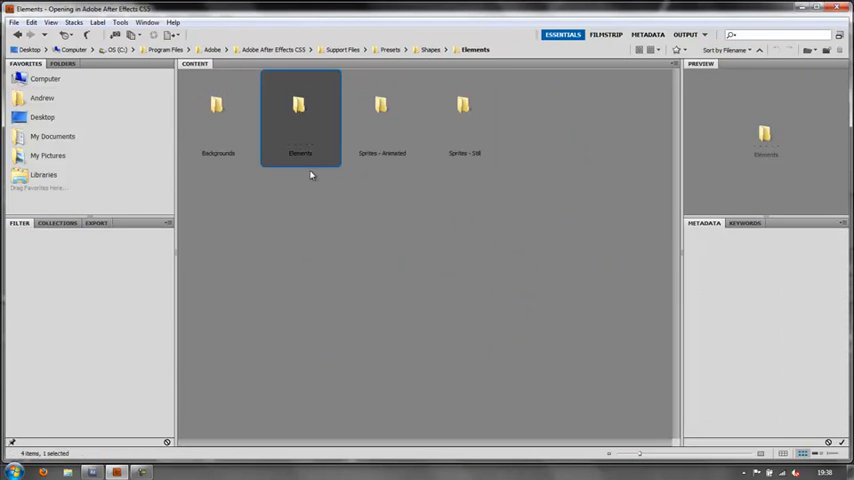
double_click(300, 107)
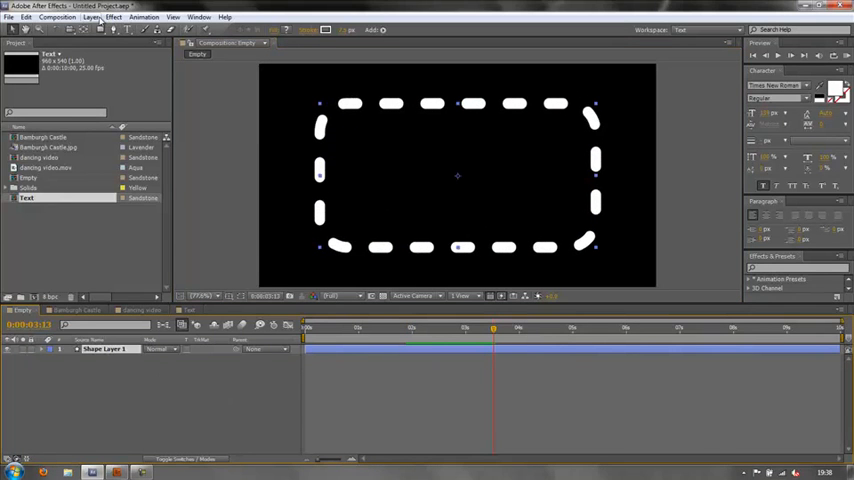
click(91, 17)
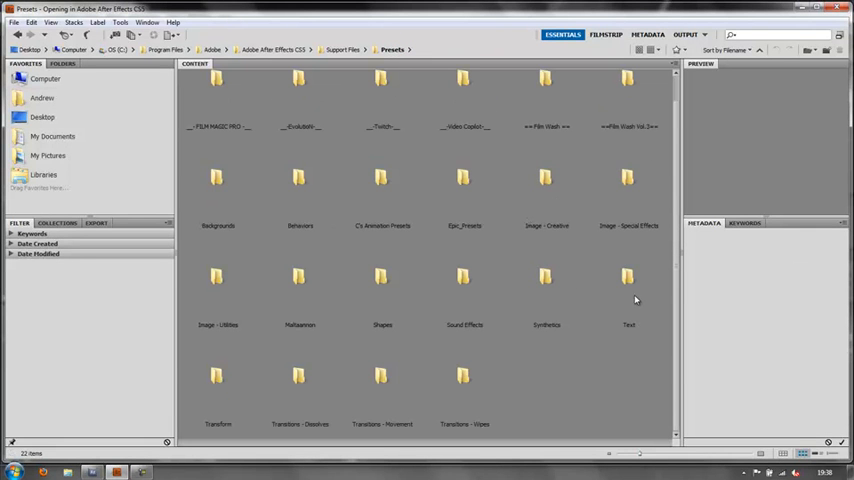
- Open the Synthetics folder and preview the Orange Streaks and Cells presets
click(546, 277)
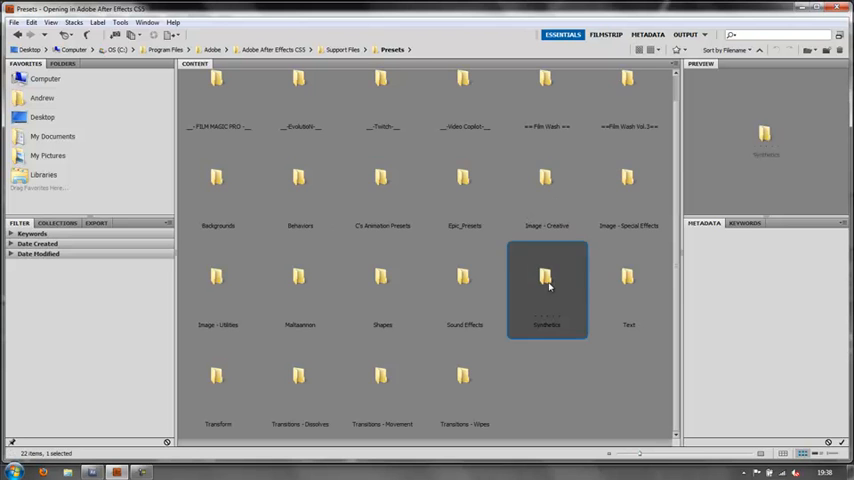
double_click(546, 285)
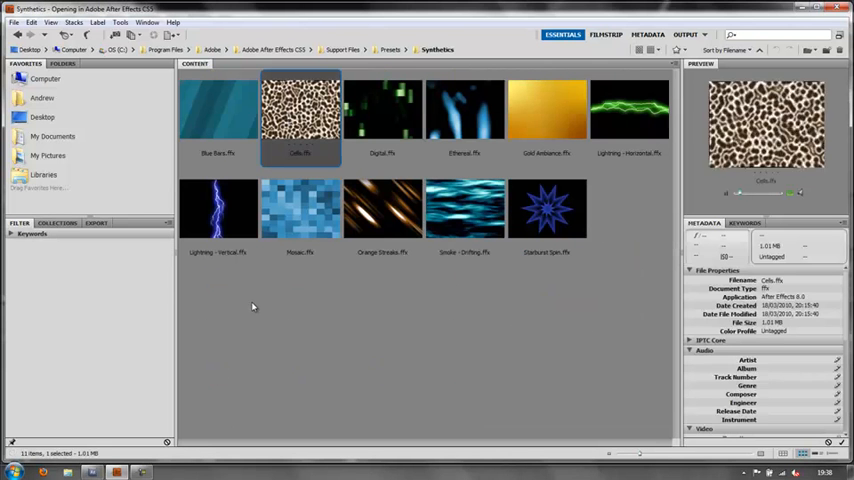
click(382, 207)
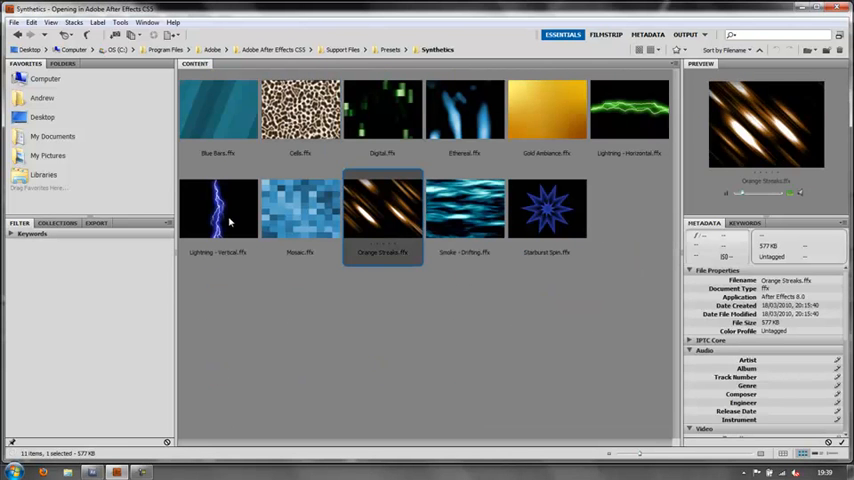
click(218, 210)
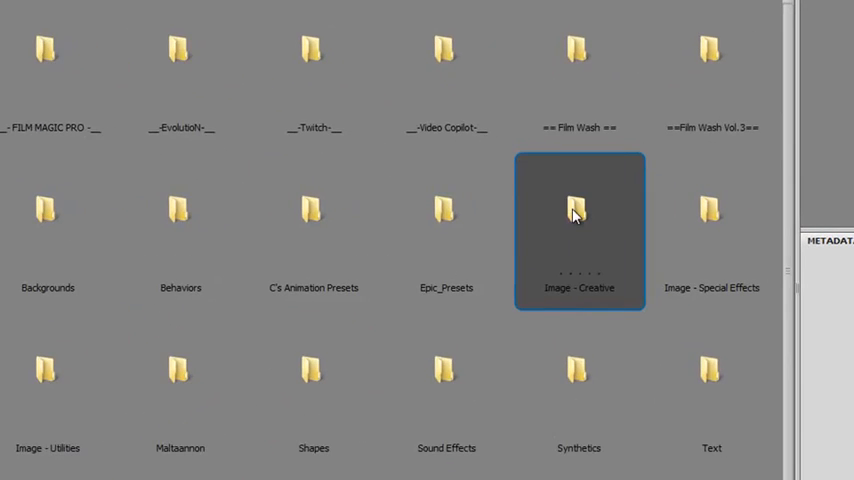
- Apply the Colorize - sepia preset from Image - Creative to the Bamburgh Castle layer
double_click(579, 208)
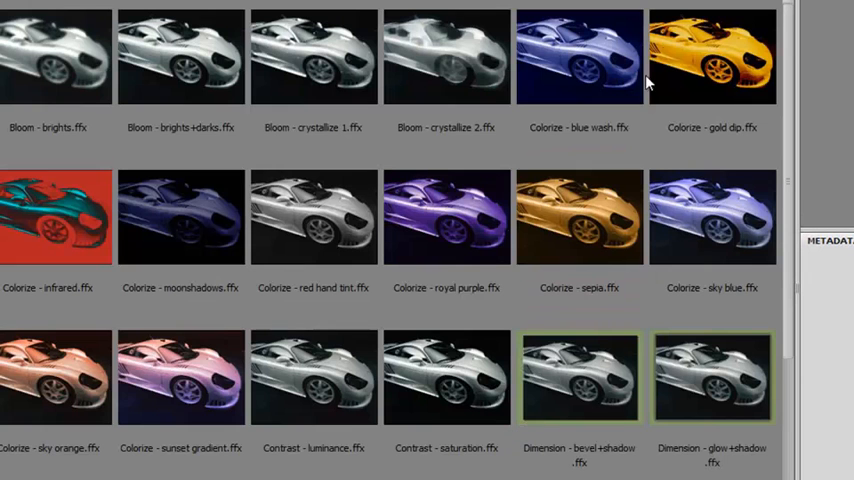
mouse_move(556, 323)
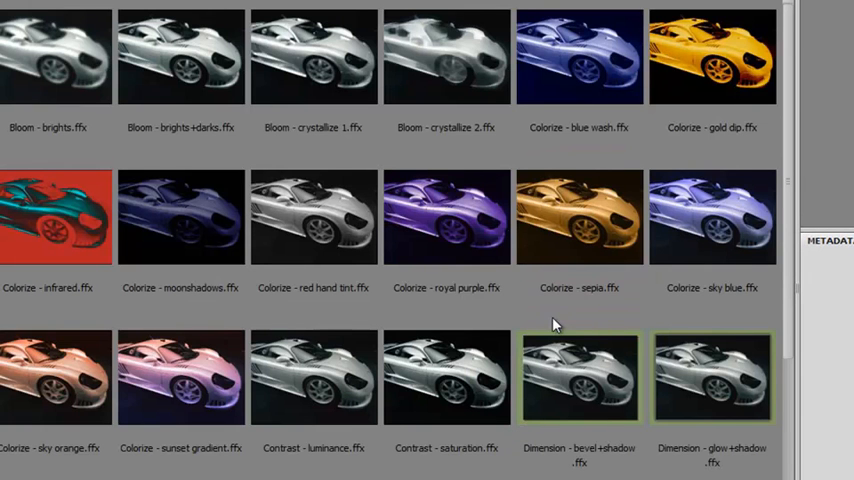
click(579, 217)
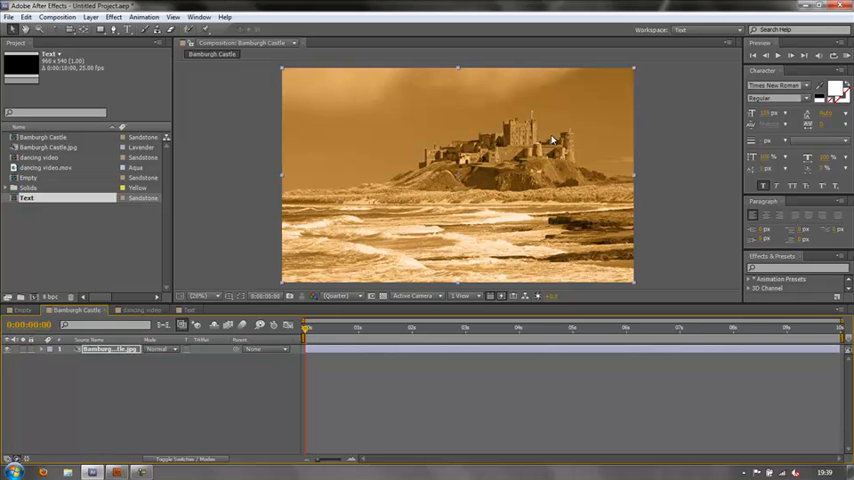
mouse_move(93, 169)
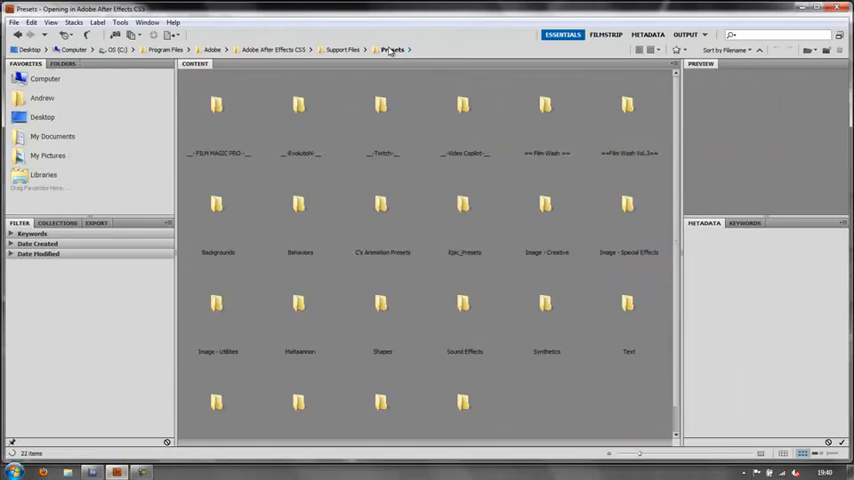
mouse_move(627, 205)
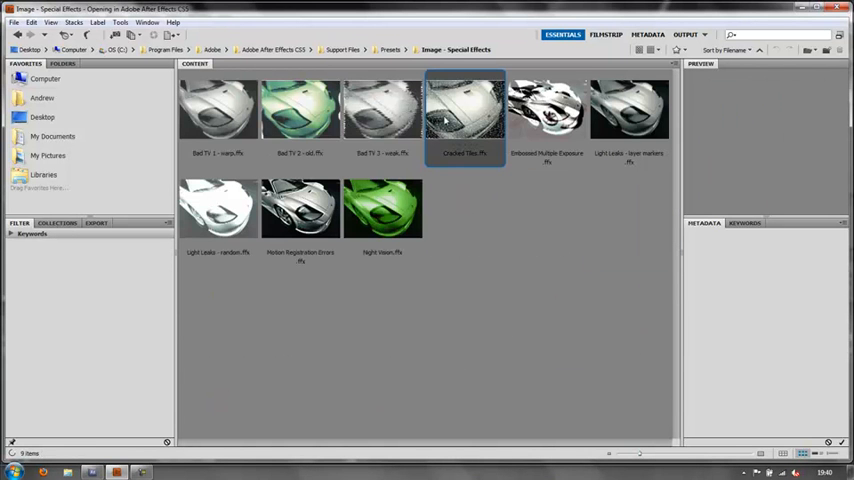
- Preview the Cracked Tiles preset, rewind the composition to 0:00 and return to Bridge
click(464, 110)
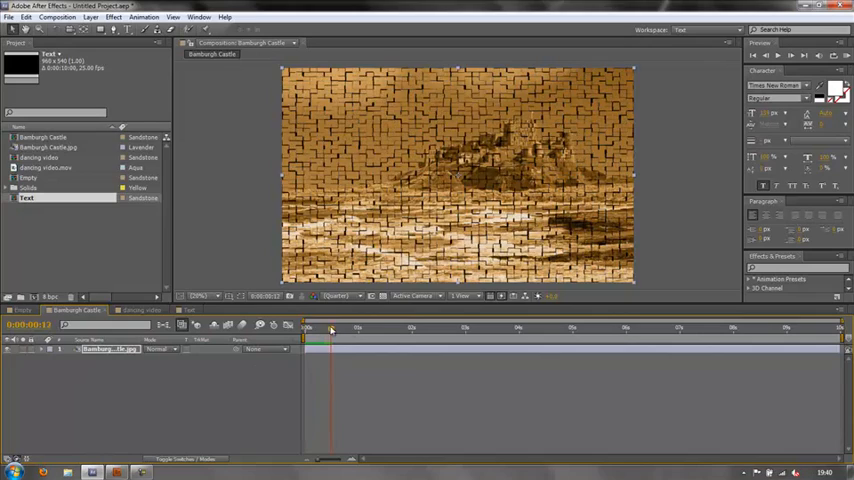
click(647, 327)
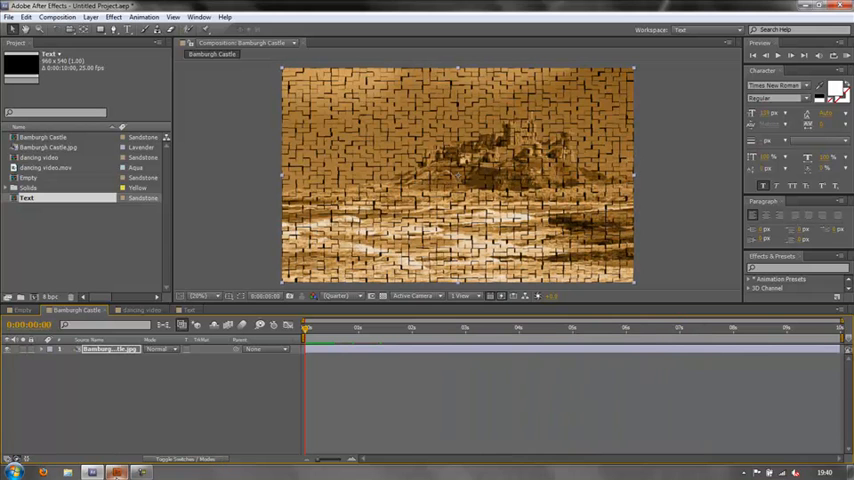
click(140, 310)
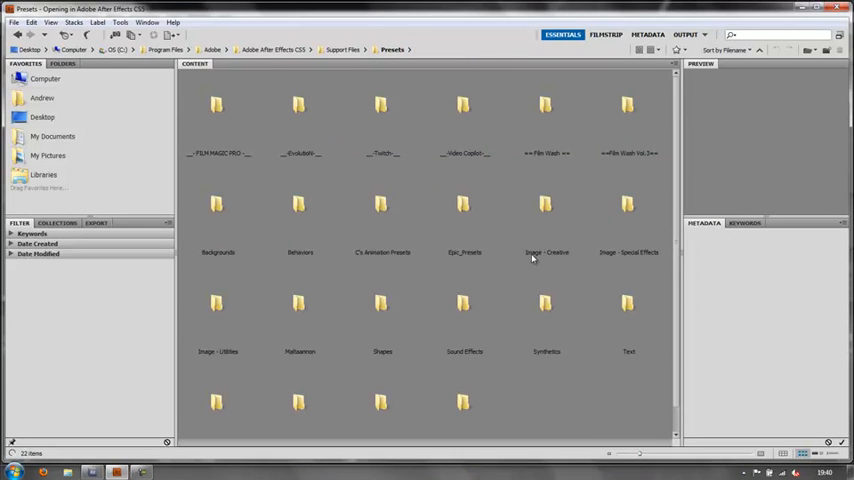
- Browse into the Transitions - Dissolves presets folder from the Presets folder
scroll(down, 3)
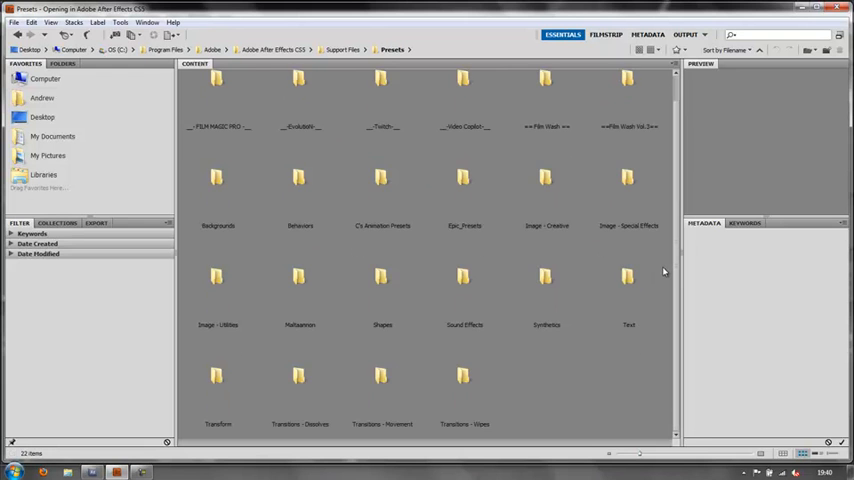
click(299, 377)
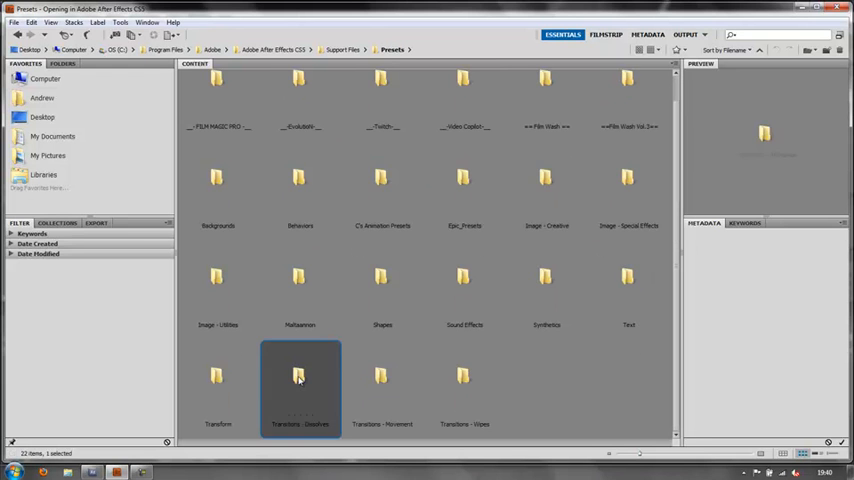
double_click(298, 378)
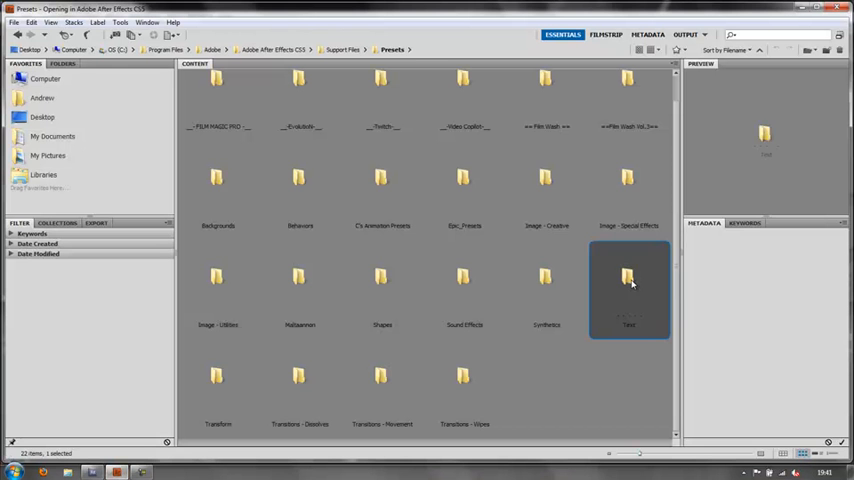
- Browse Text > Animate In and play the Characters Shuffle In preset preview
double_click(628, 277)
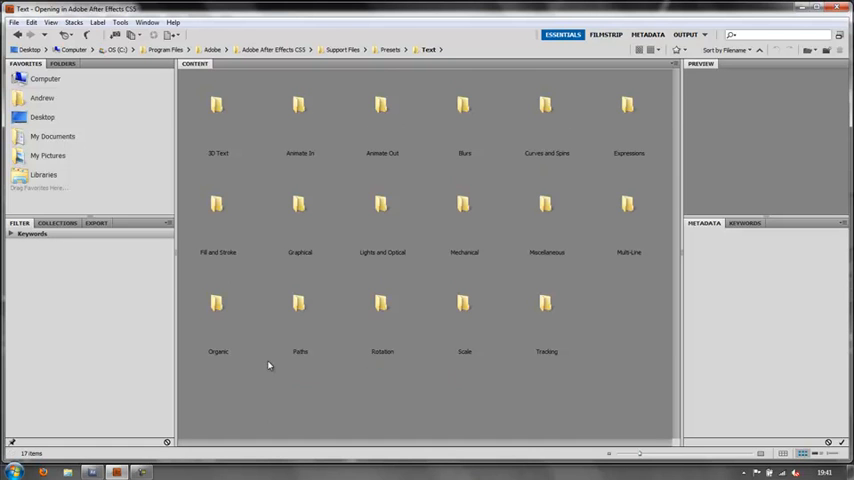
mouse_move(361, 152)
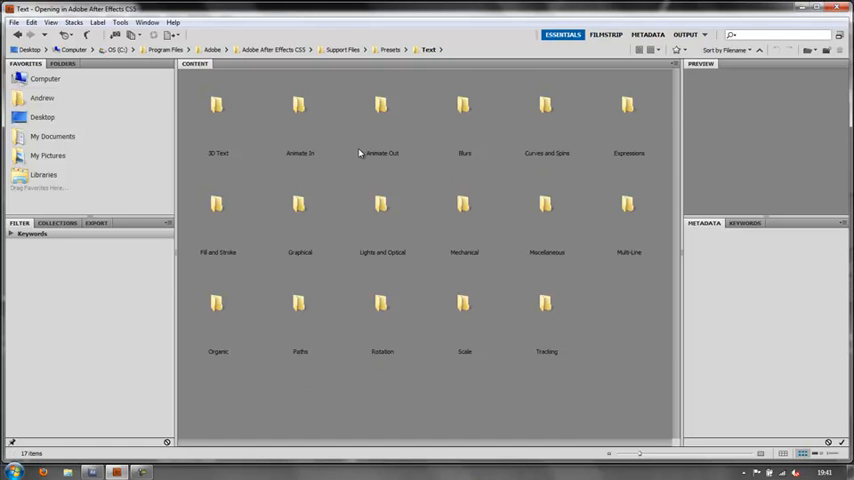
mouse_move(288, 169)
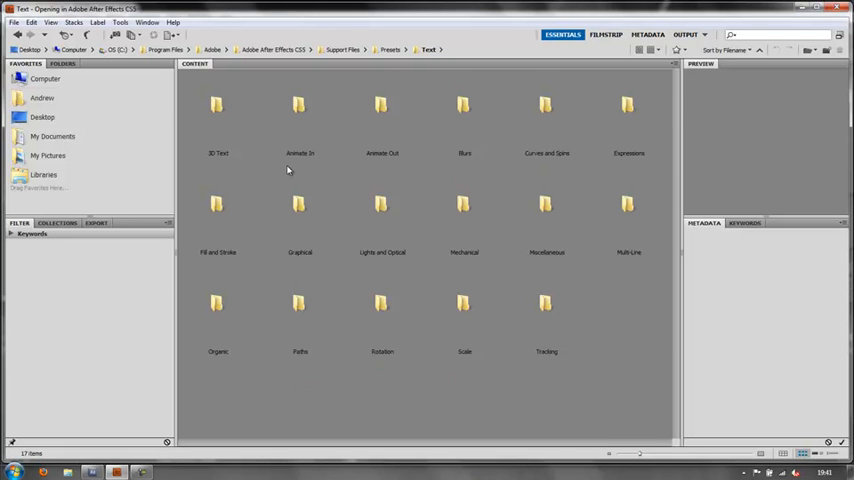
click(300, 110)
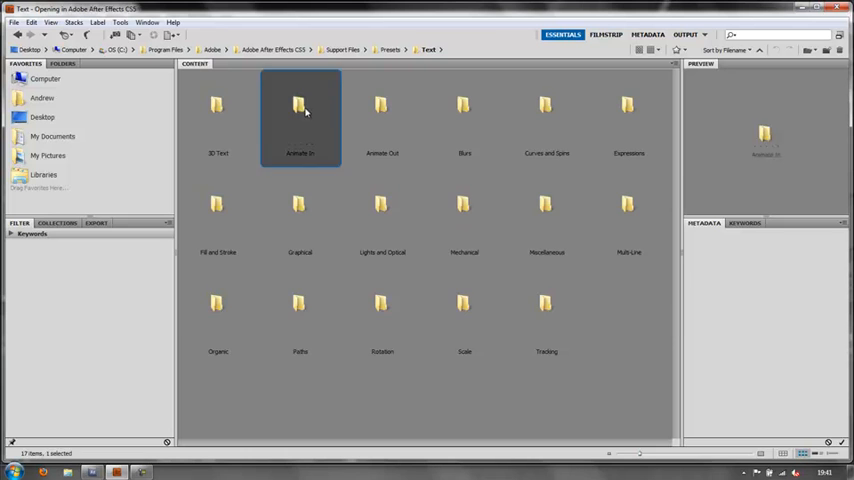
double_click(300, 105)
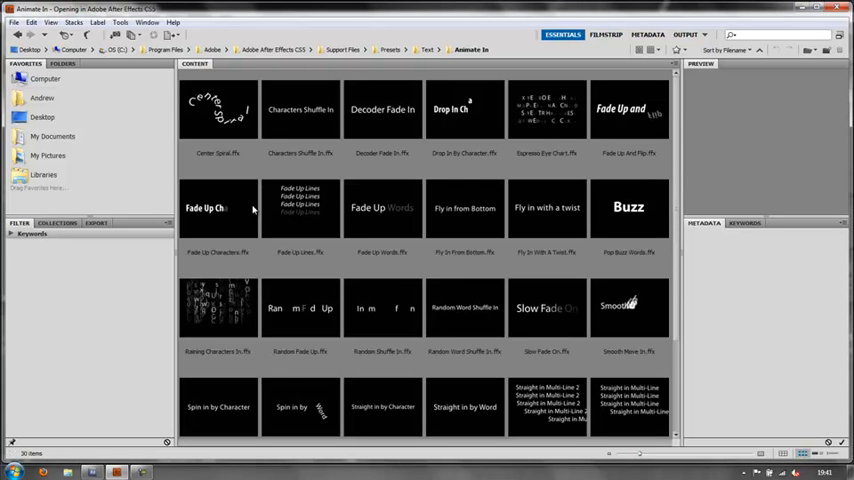
click(300, 108)
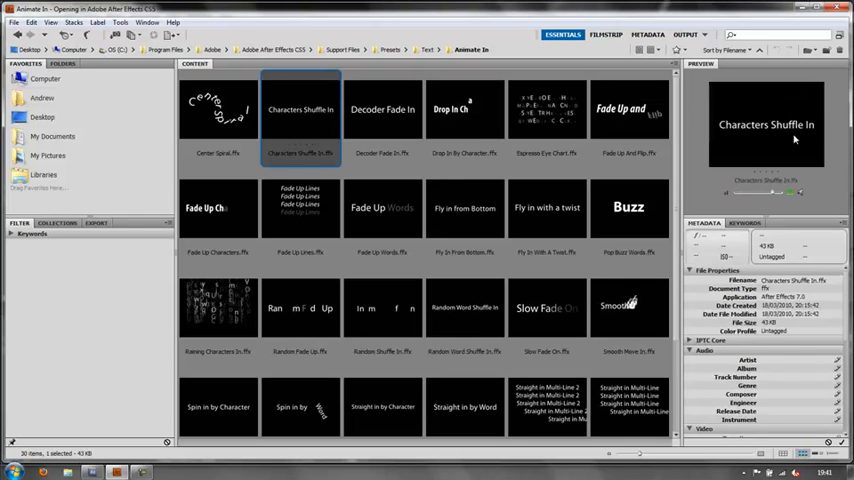
click(464, 109)
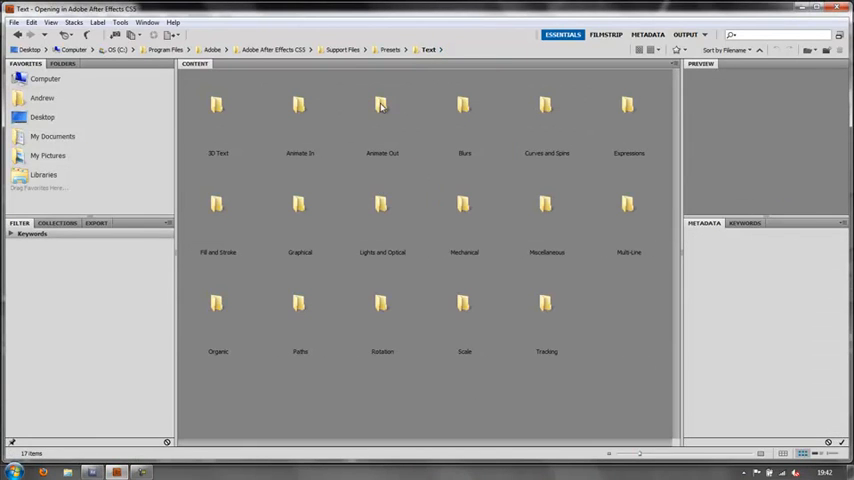
- Browse Animate Out and preview the Raining Characters Out and Fade Out Slow presets
double_click(381, 105)
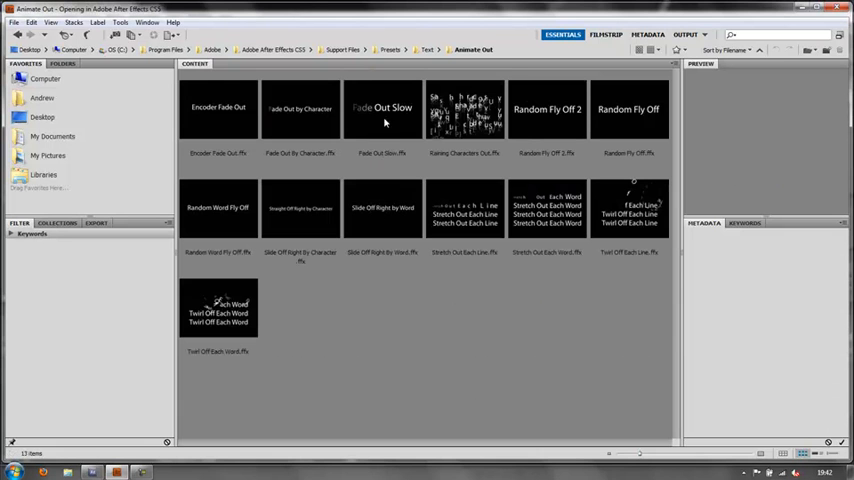
click(465, 110)
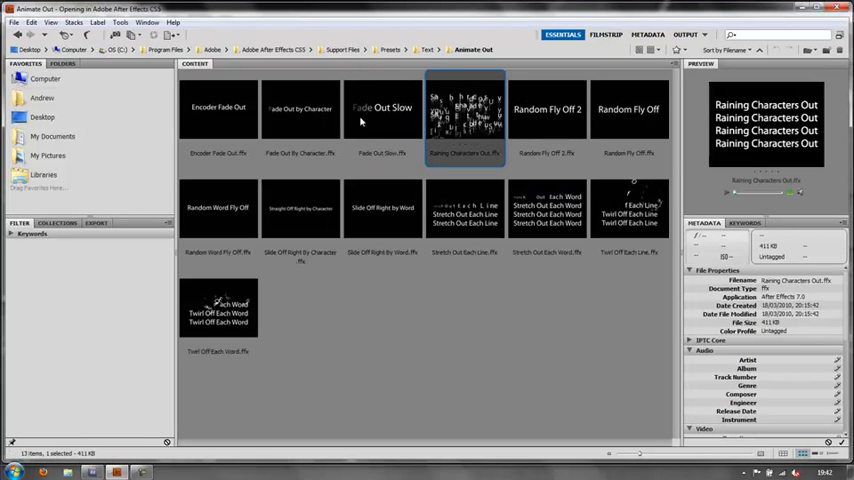
click(383, 108)
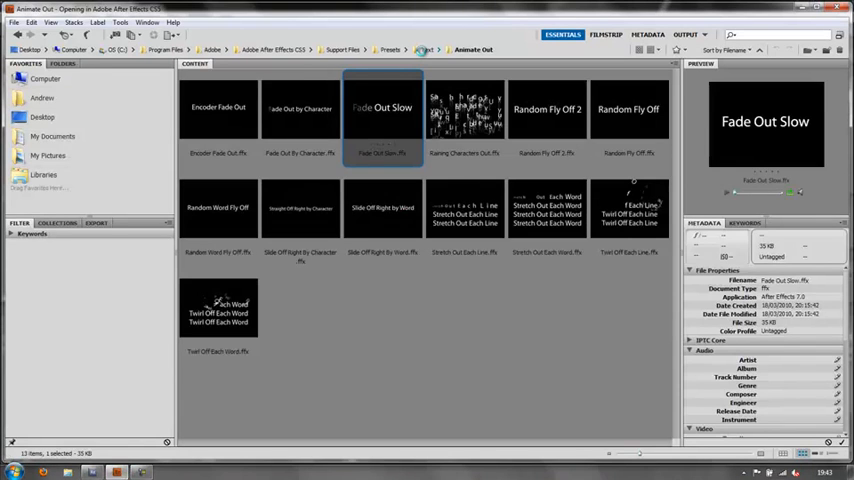
- Look inside the 3D Text presets and return to the Text folder
click(428, 49)
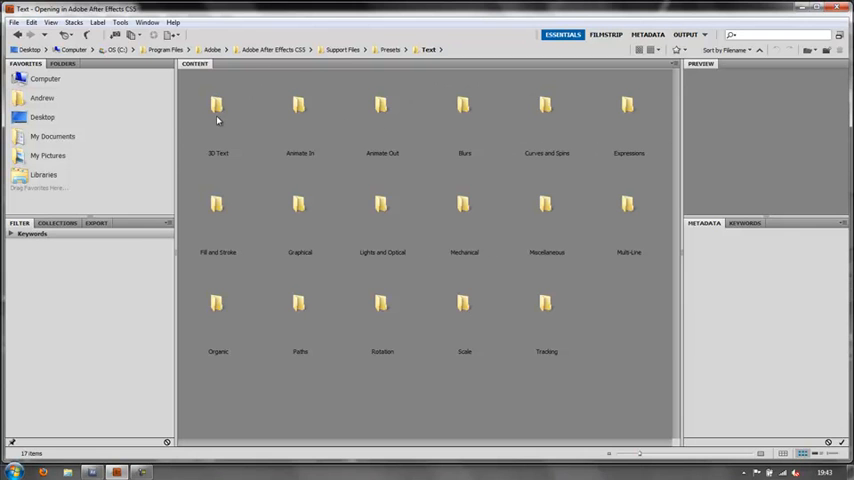
double_click(217, 107)
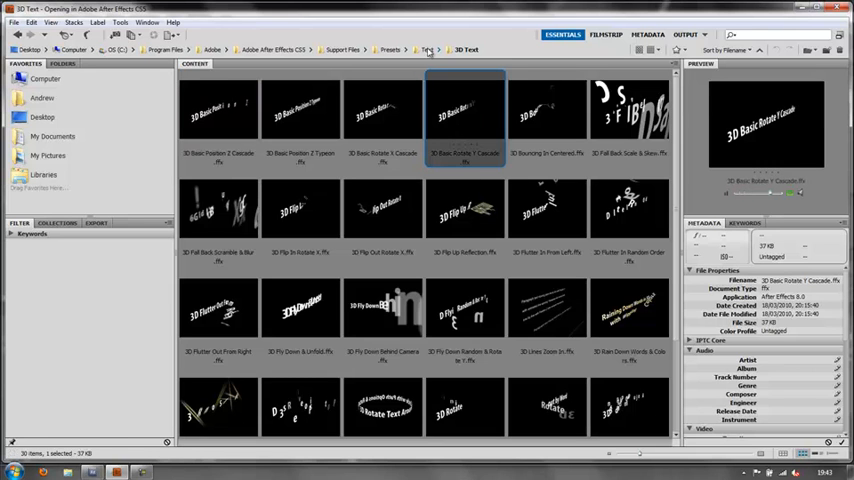
click(428, 50)
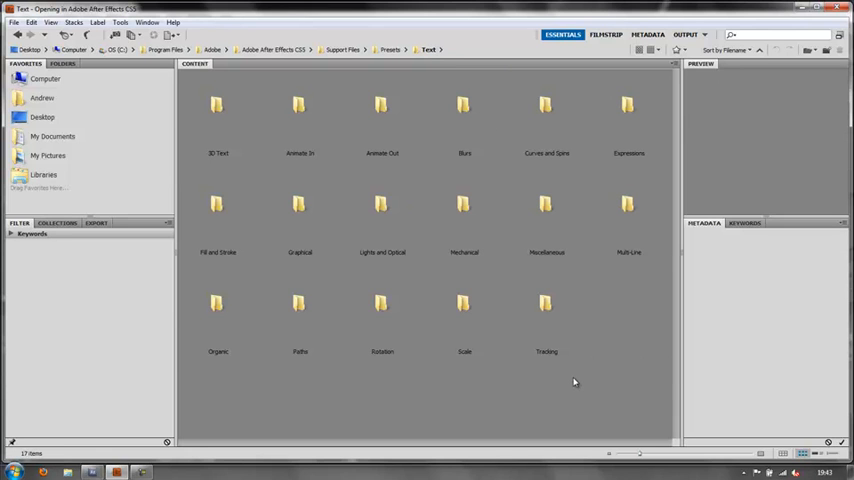
mouse_move(257, 352)
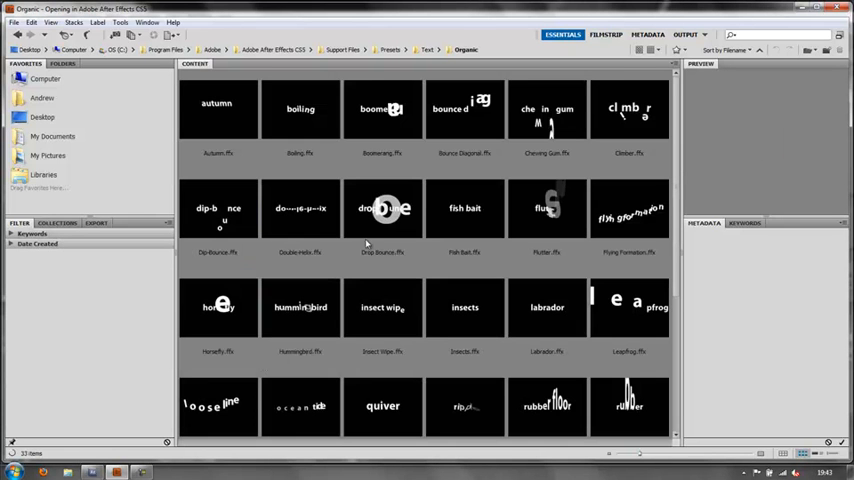
- Preview the Organic Fish Bait preset and apply it to the Test Text layer
click(464, 208)
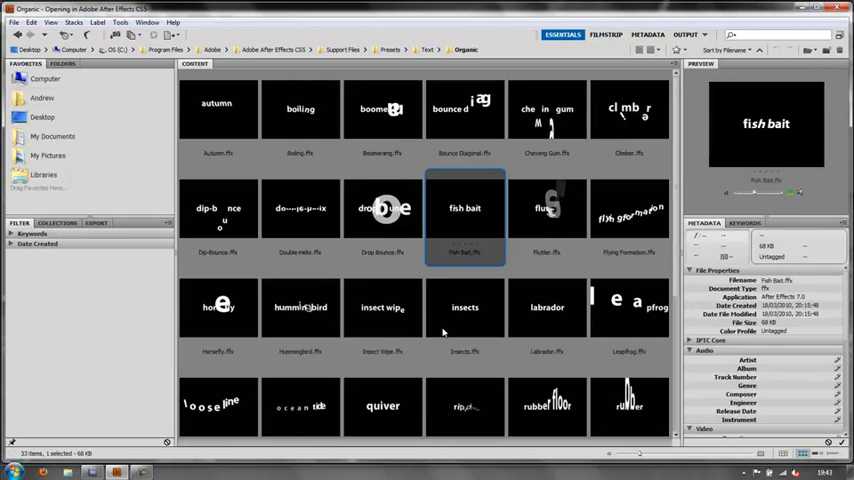
click(629, 210)
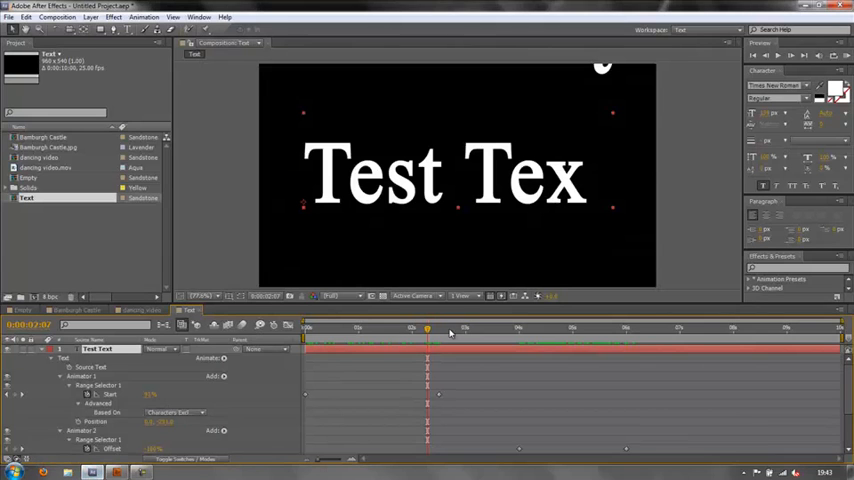
mouse_move(441, 339)
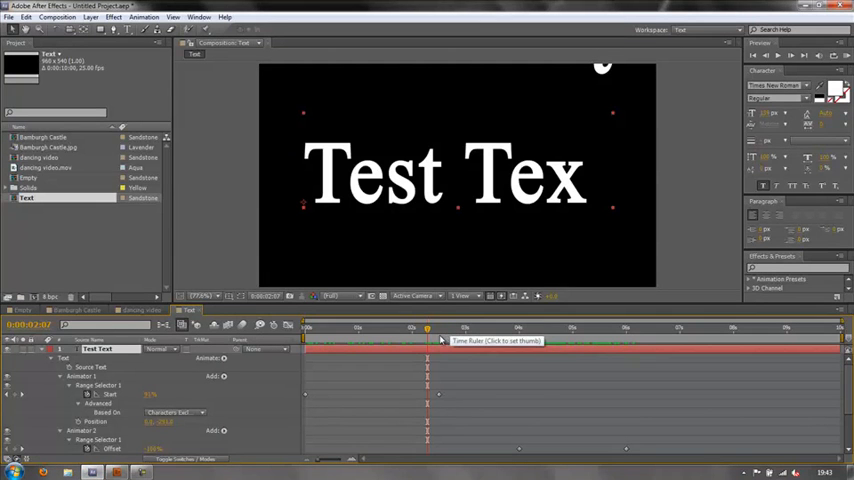